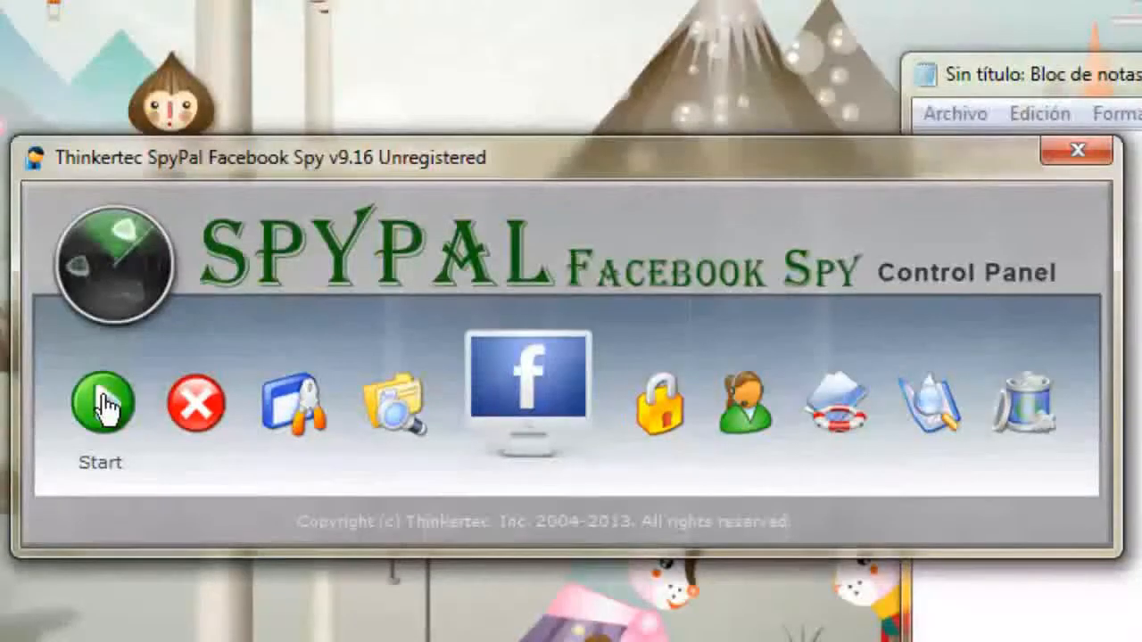
pyautogui.moveTo(289, 407)
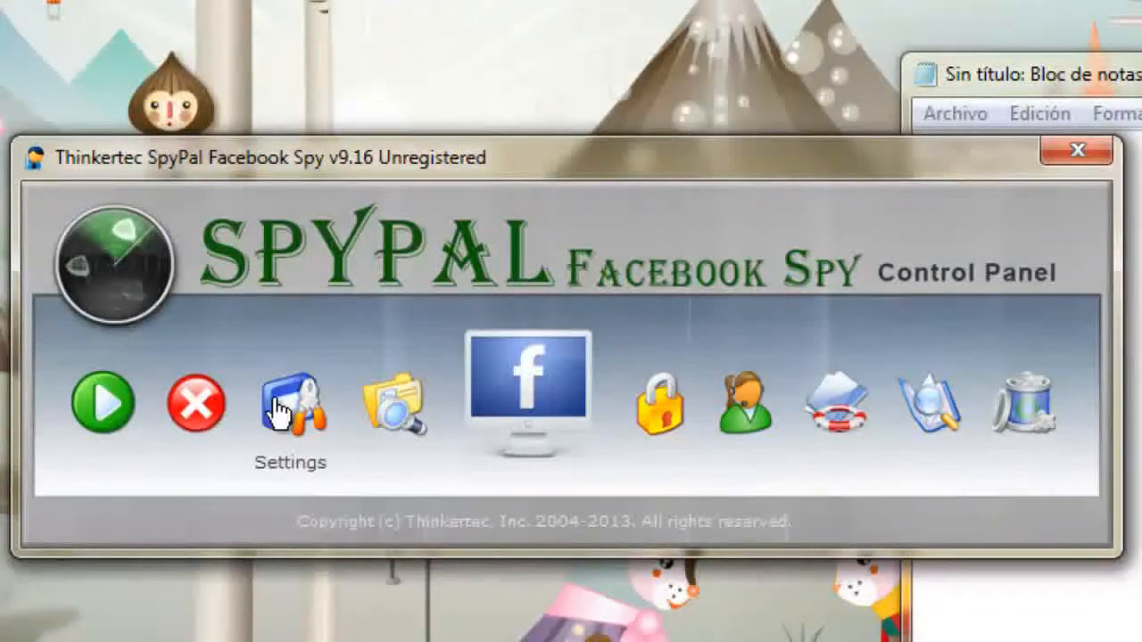
pyautogui.moveTo(391, 414)
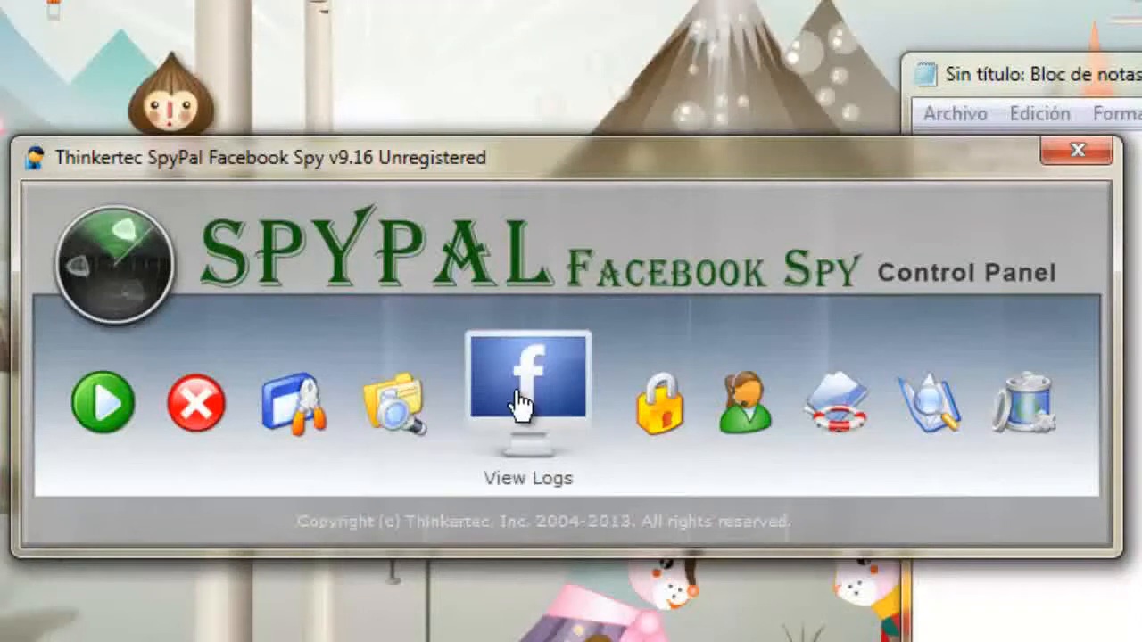
pyautogui.moveTo(696, 460)
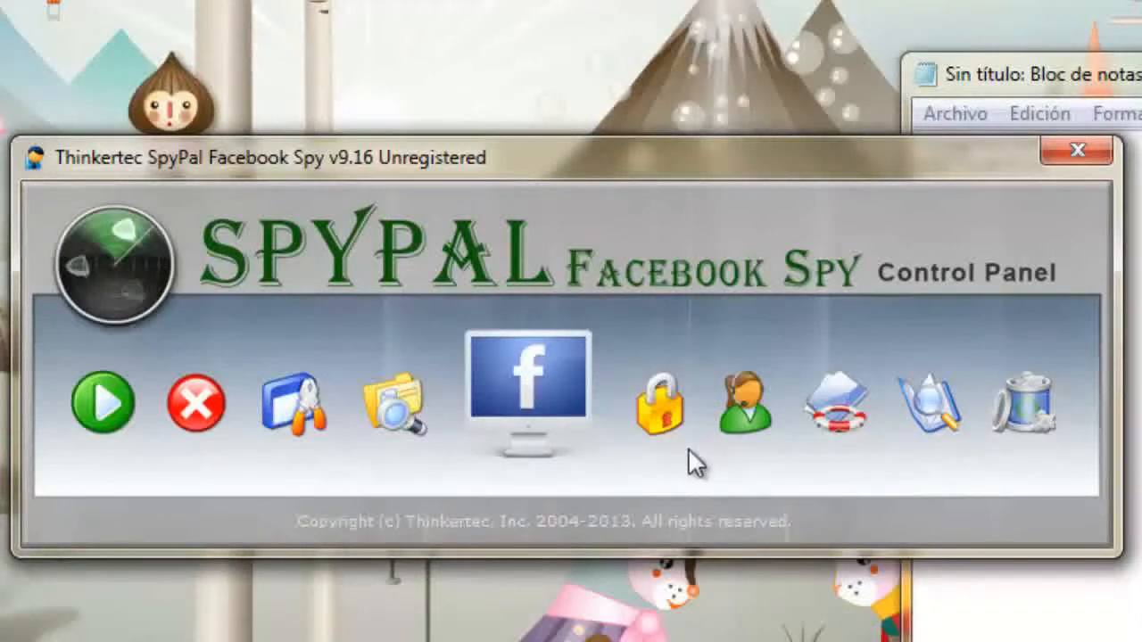
pyautogui.moveTo(842, 437)
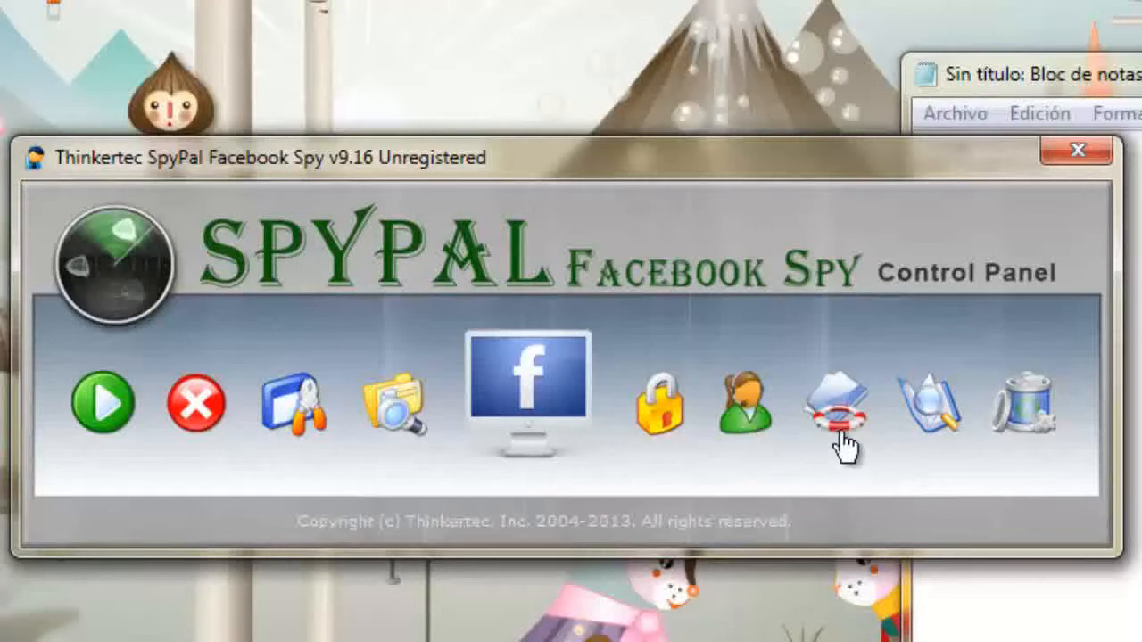
pyautogui.moveTo(928, 410)
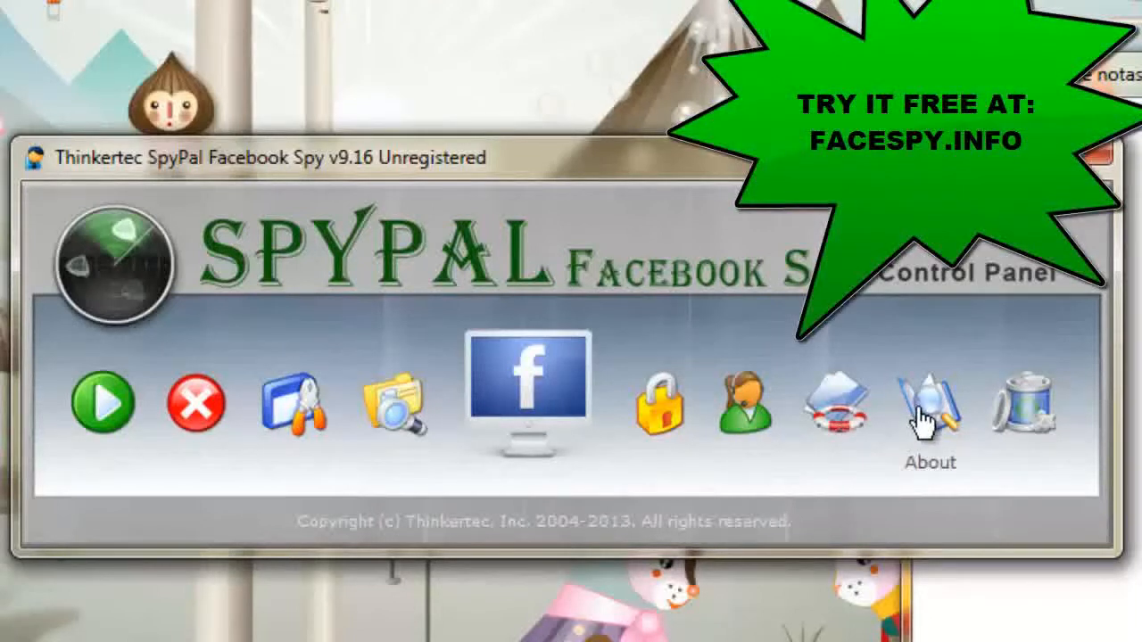
pyautogui.moveTo(182, 433)
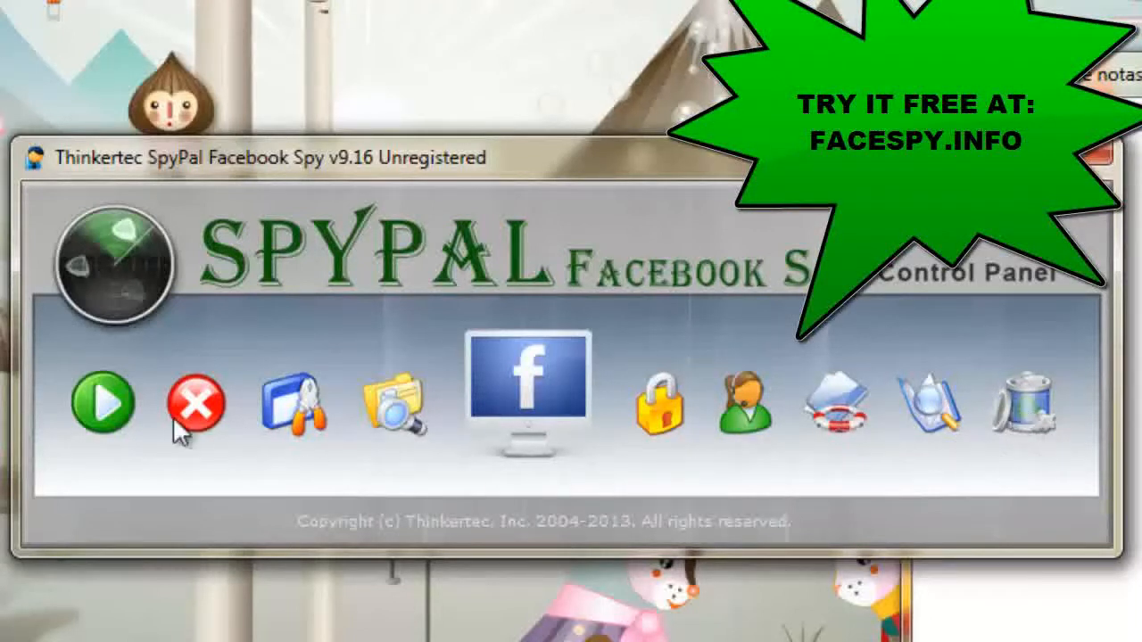
pyautogui.moveTo(107, 414)
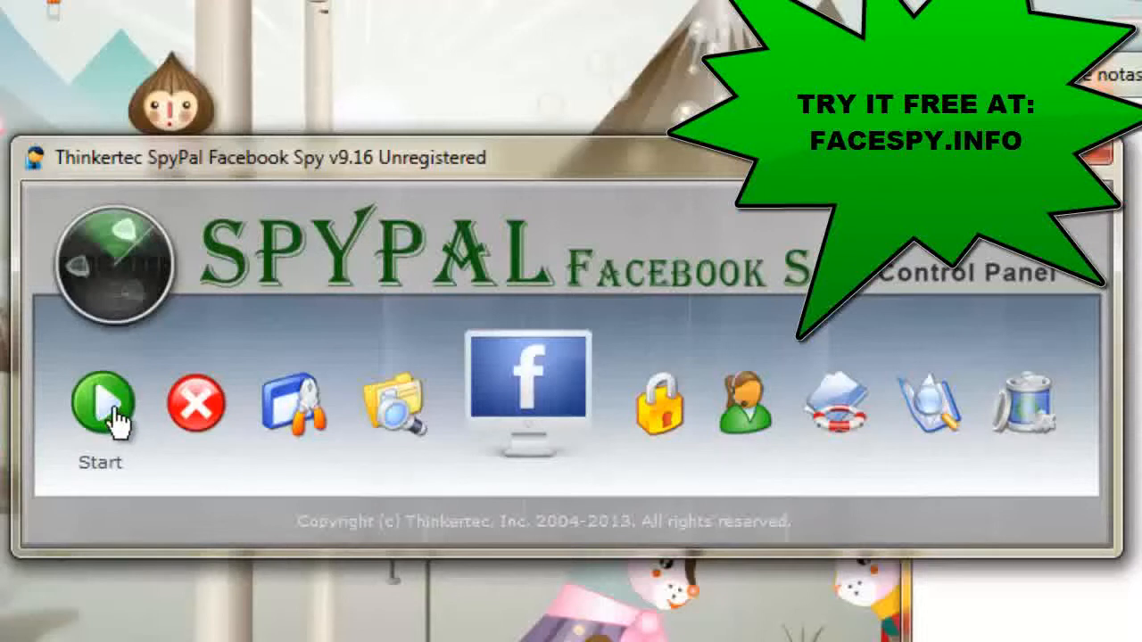
# Step: Start monitoring and acknowledge the 'Monitor is started!' message
pyautogui.click(100, 403)
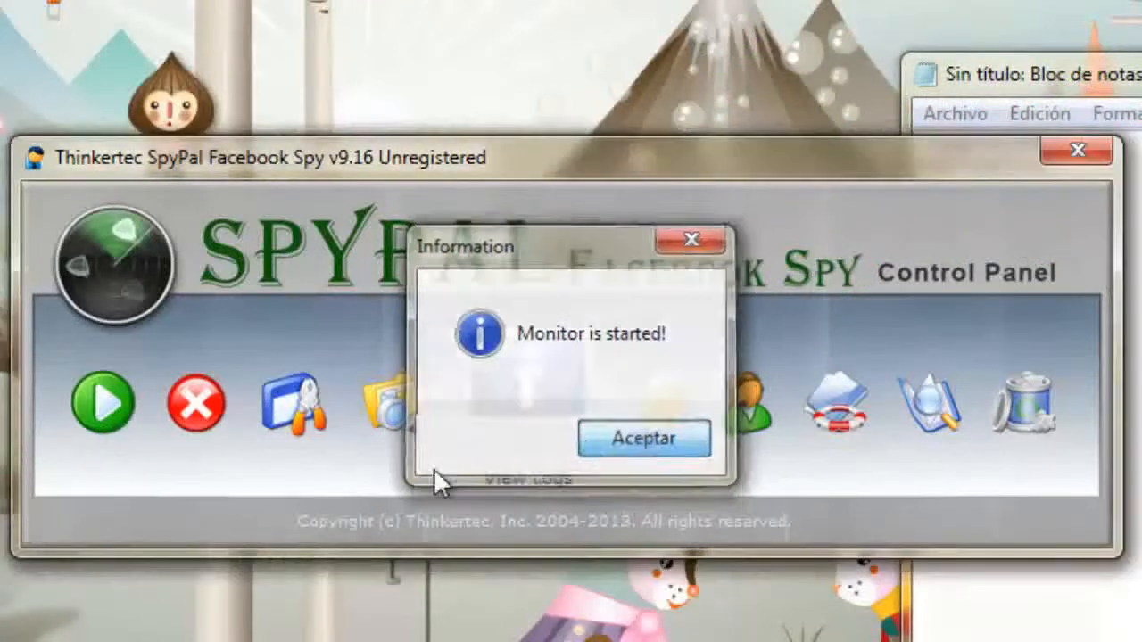
pyautogui.click(644, 439)
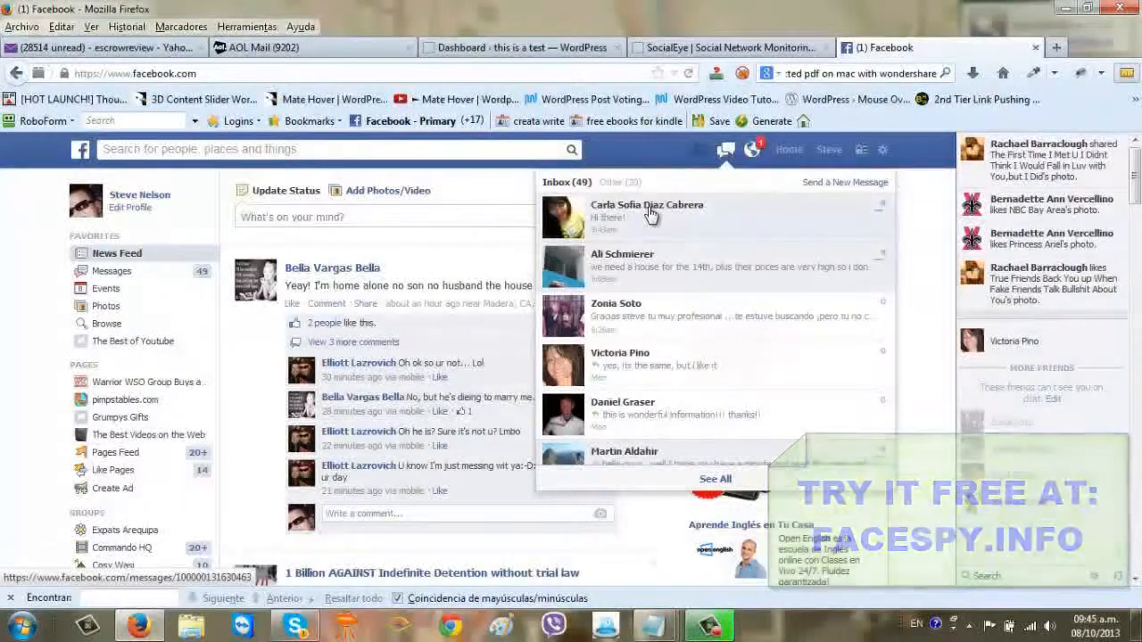
# Step: Send "hey bro, what's good" in the first conversation, then reply "cool man cool, want to go get high"
pyautogui.click(646, 210)
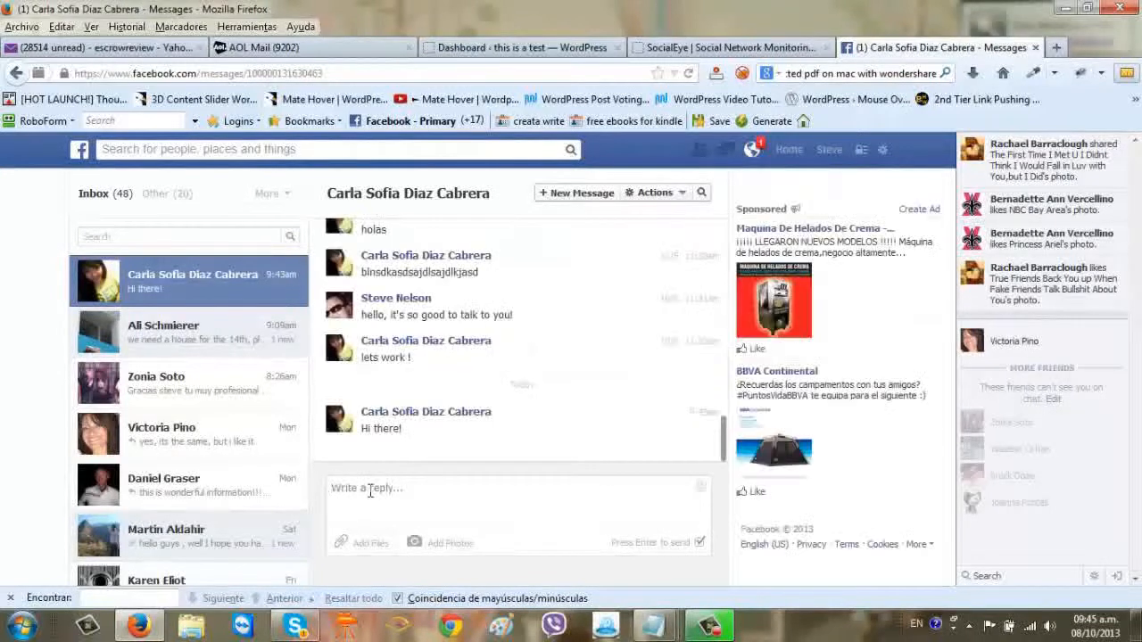
pyautogui.write('hey b')
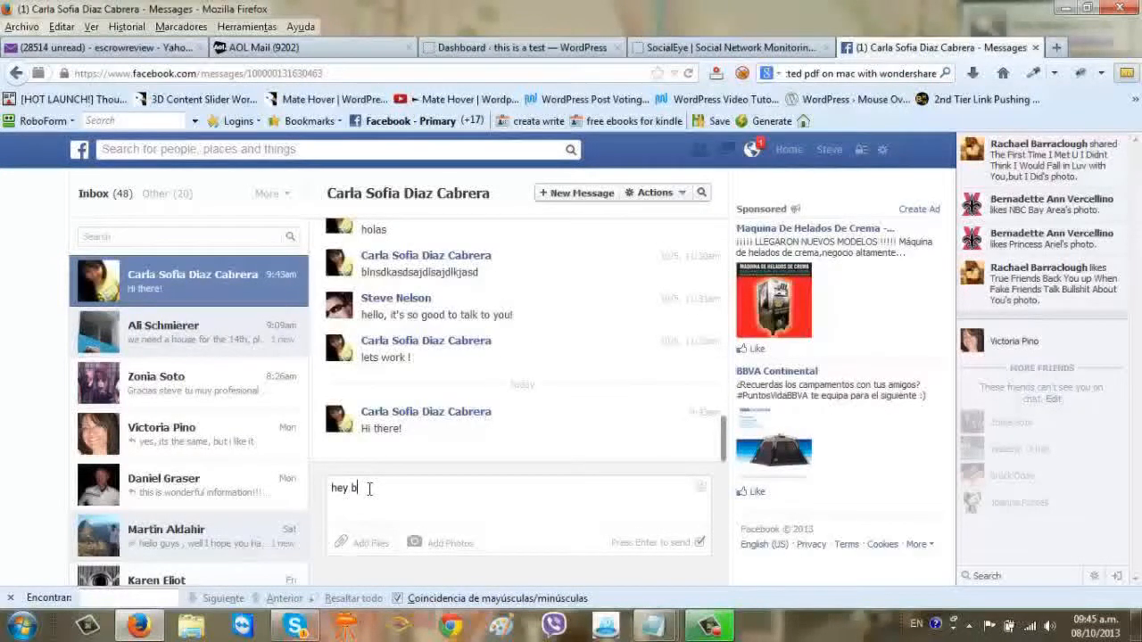
pyautogui.write('ro, what')
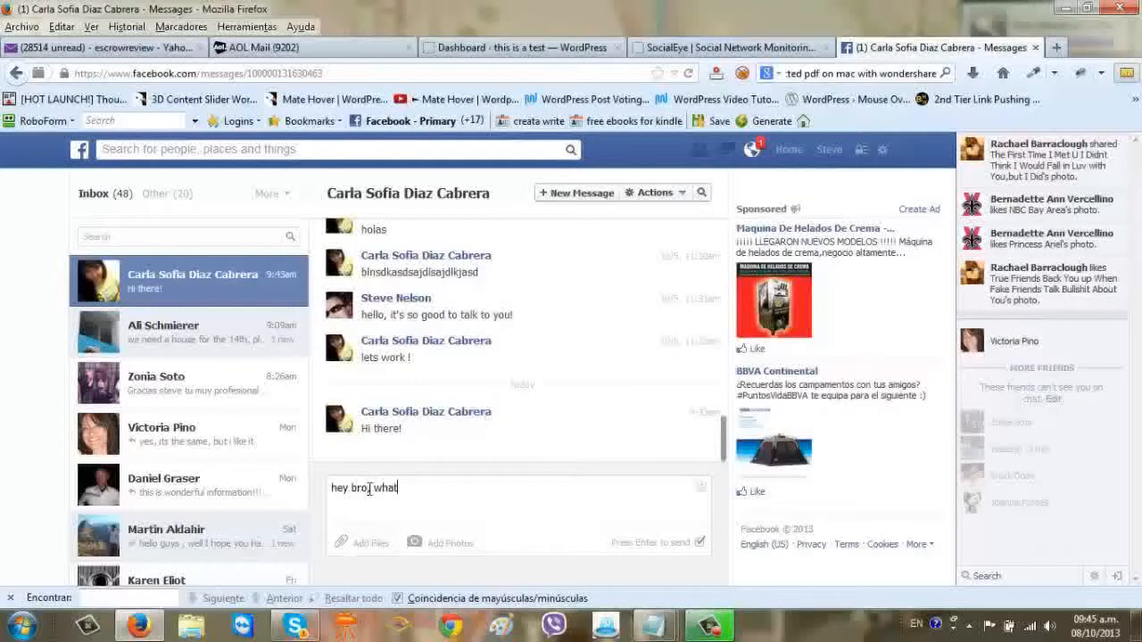
pyautogui.write("'s good")
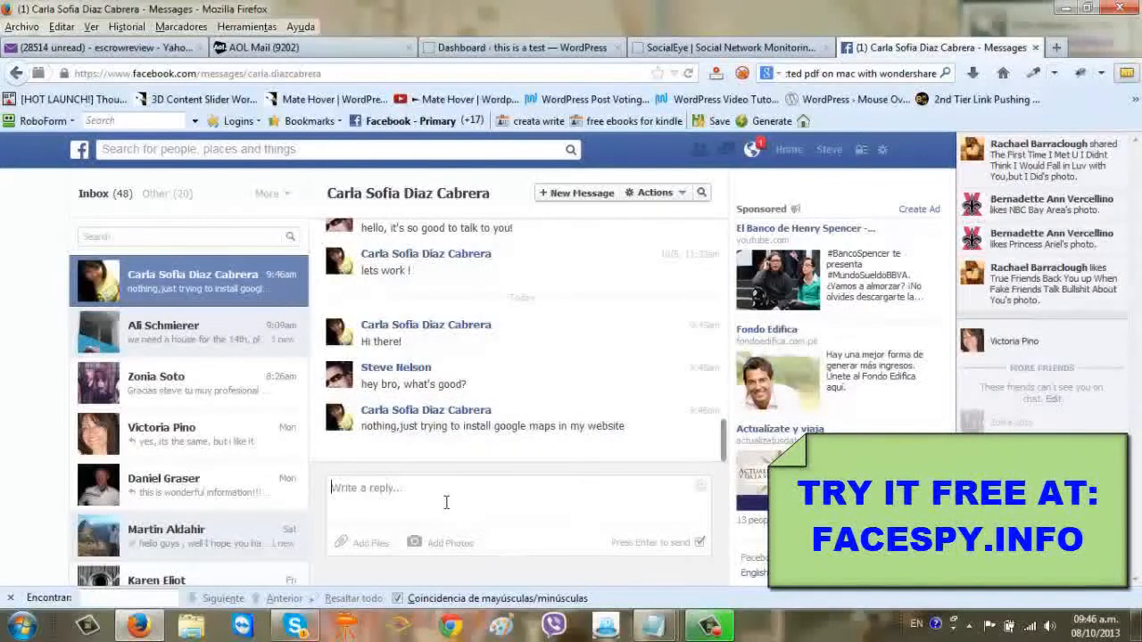
pyautogui.write('cool man cool, want to g')
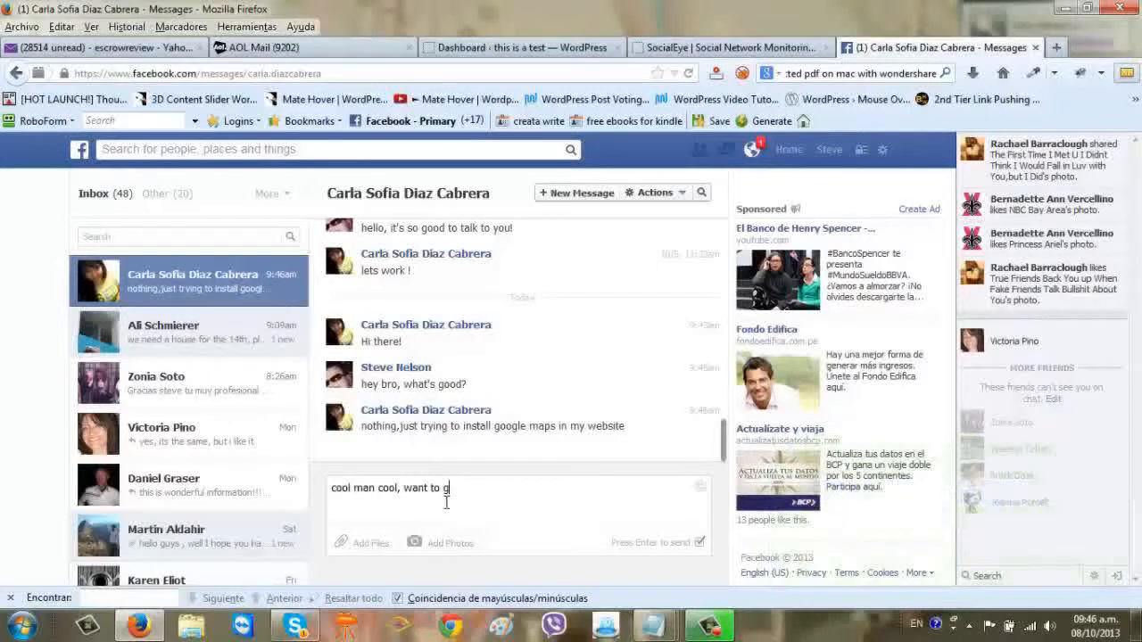
pyautogui.write('o get high')
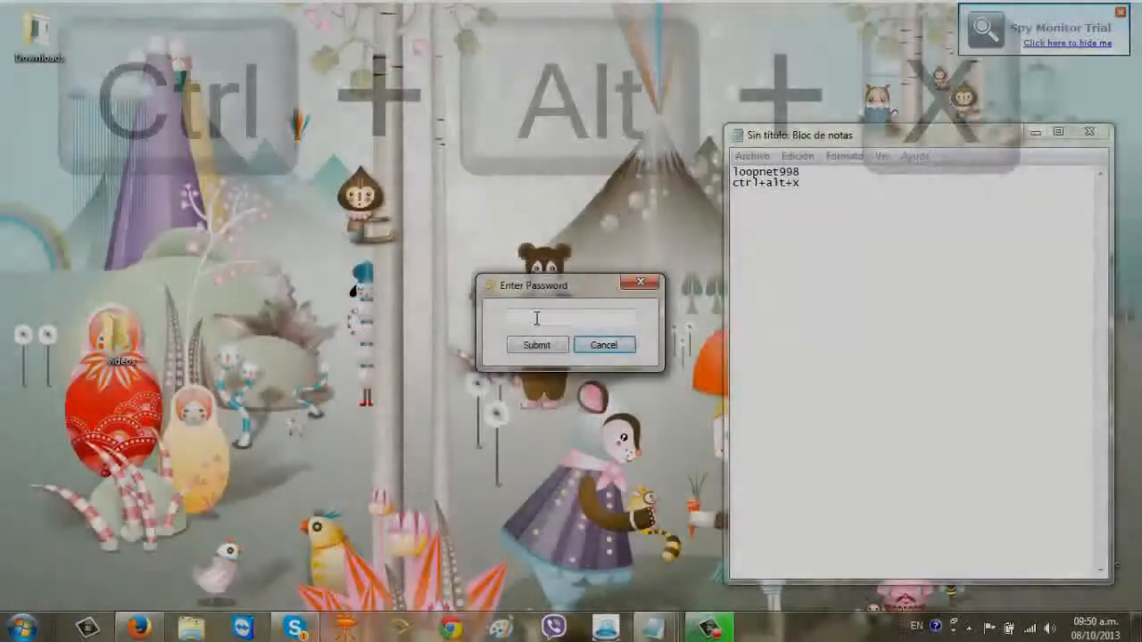
# Step: Unlock SpyPal with its protection password and go to the captured screenshot logs
pyautogui.write('**')
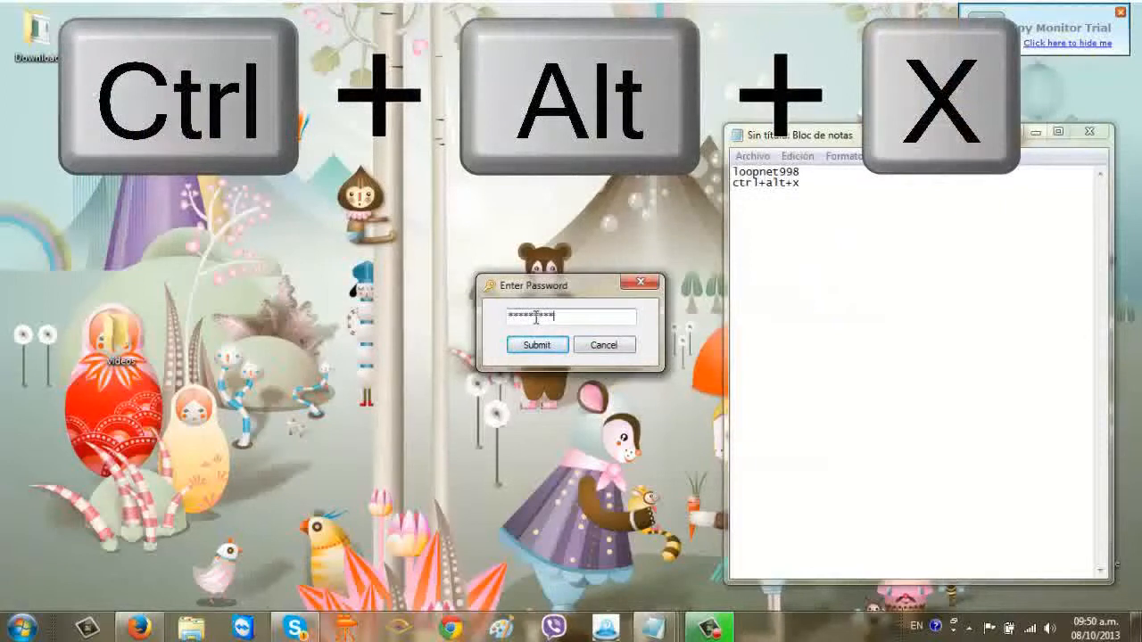
pyautogui.click(535, 344)
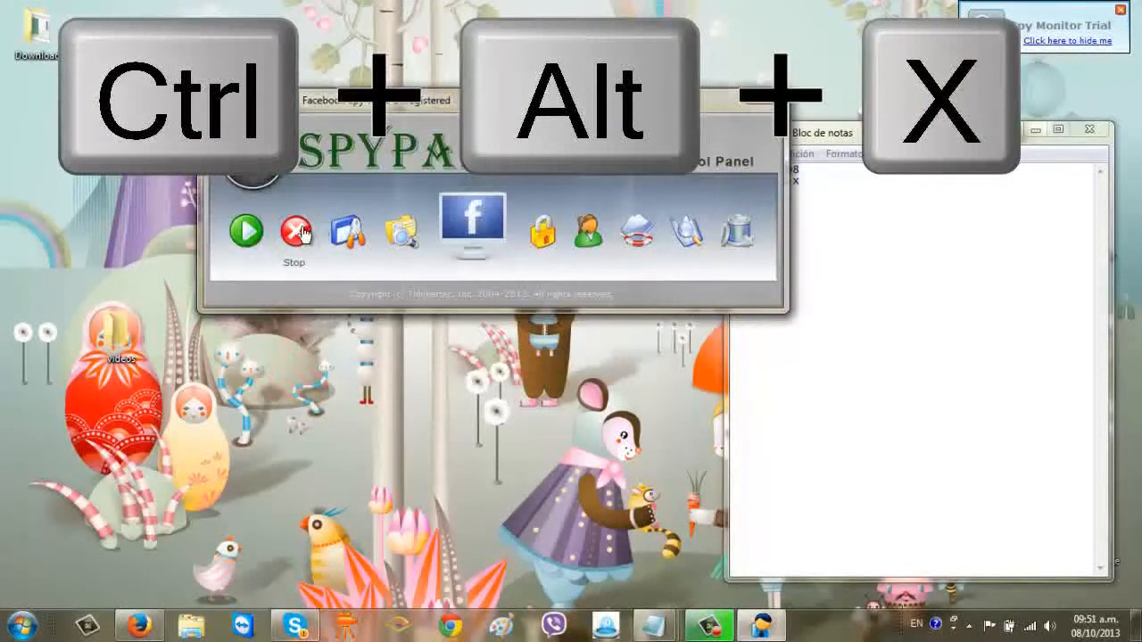
pyautogui.click(294, 230)
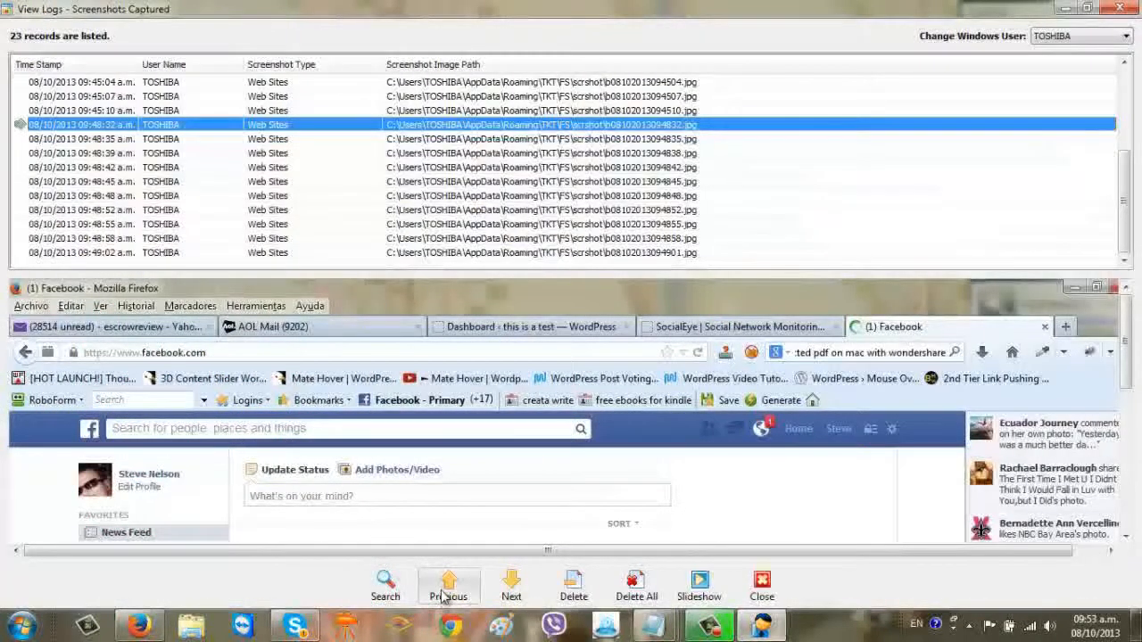
# Step: Step back through earlier screenshot records and view them full size as a slideshow
pyautogui.click(450, 586)
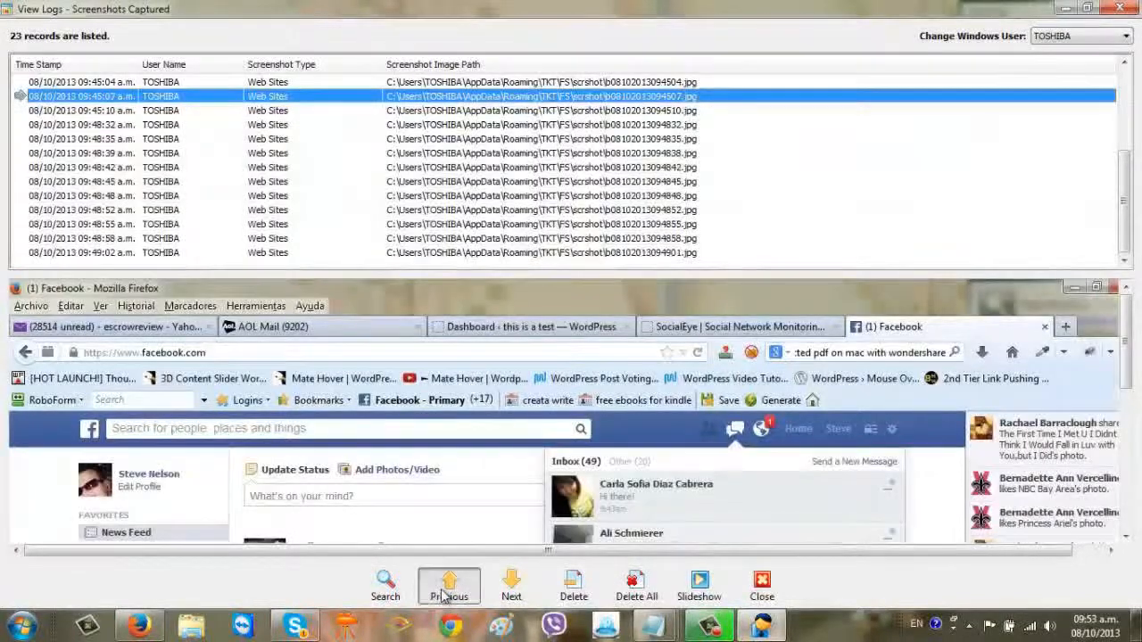
pyautogui.click(448, 585)
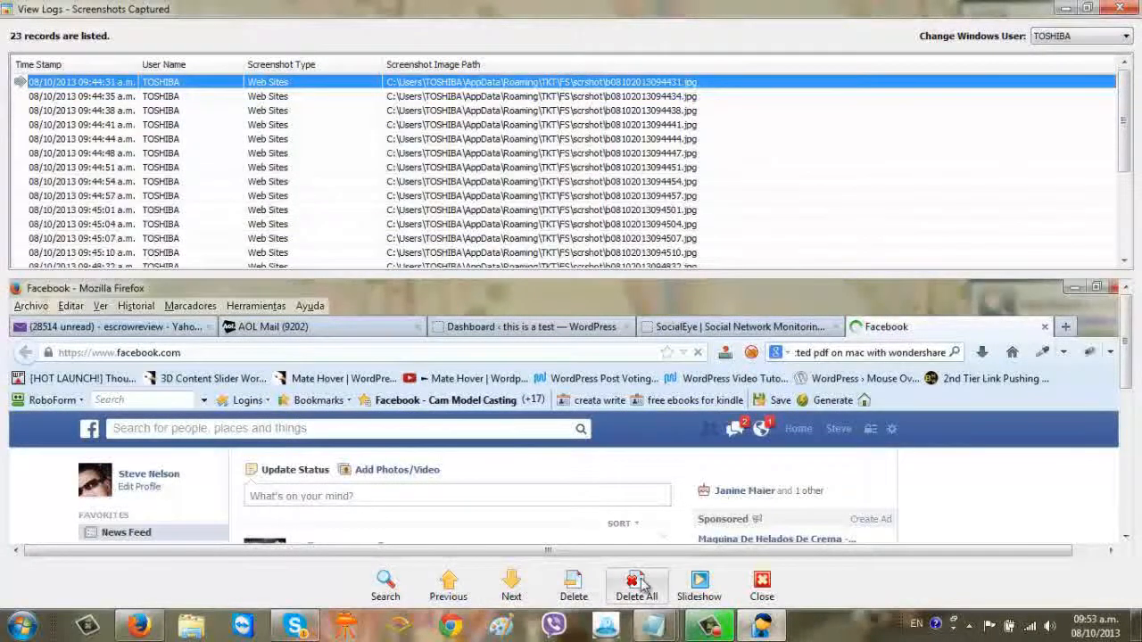
pyautogui.click(760, 585)
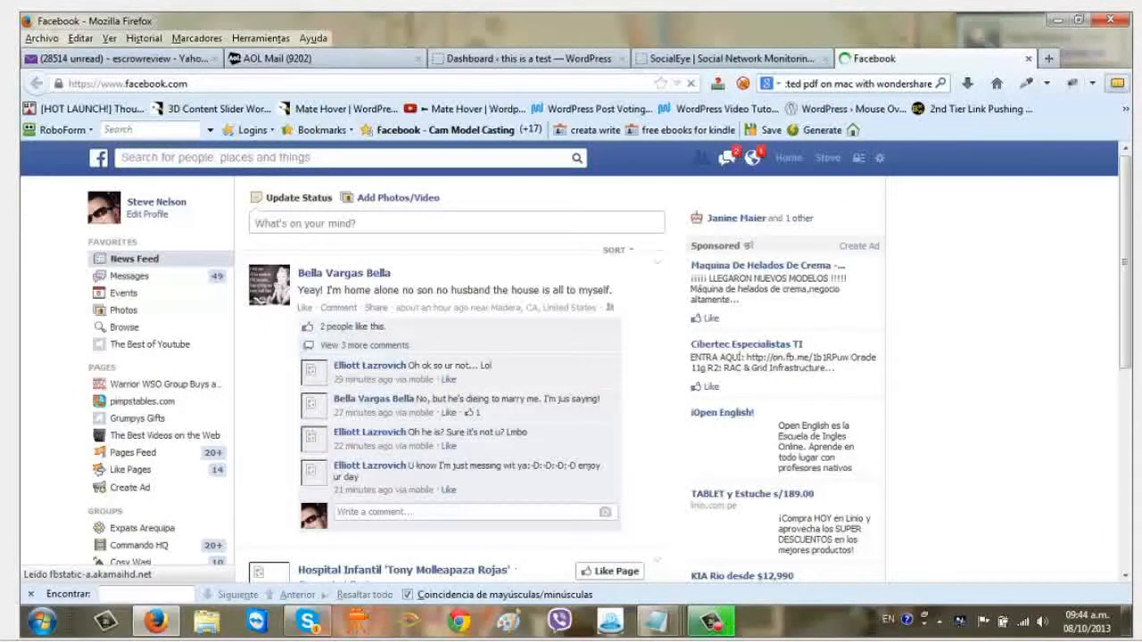
pyautogui.moveTo(621, 632)
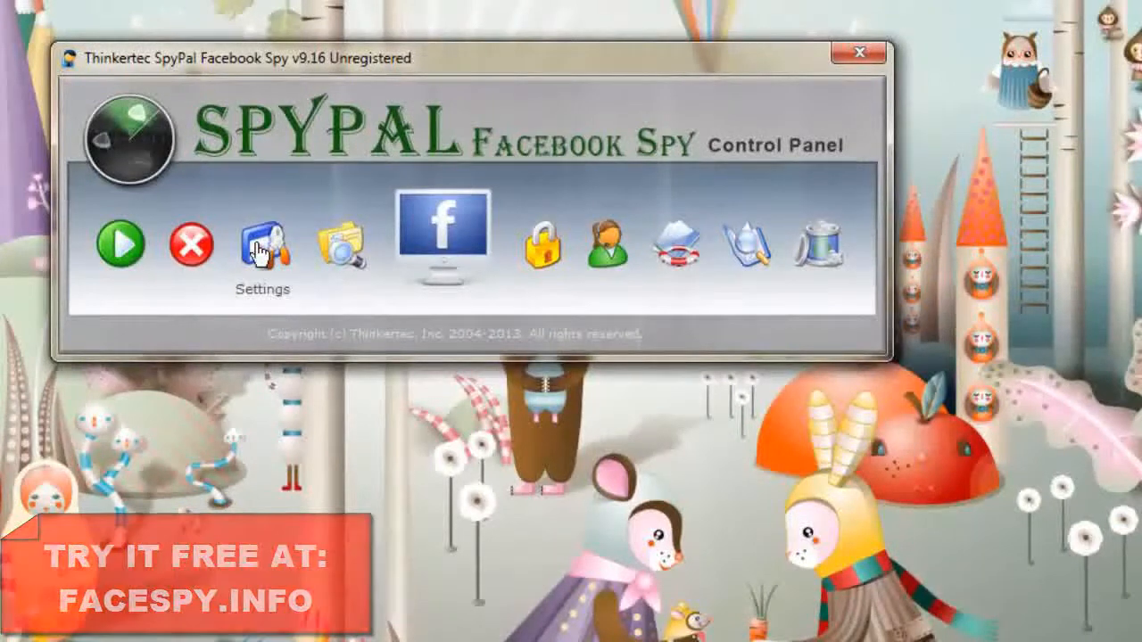
# Step: Bring up the Configuration window on the Setup Stealth Mode tab
pyautogui.click(260, 243)
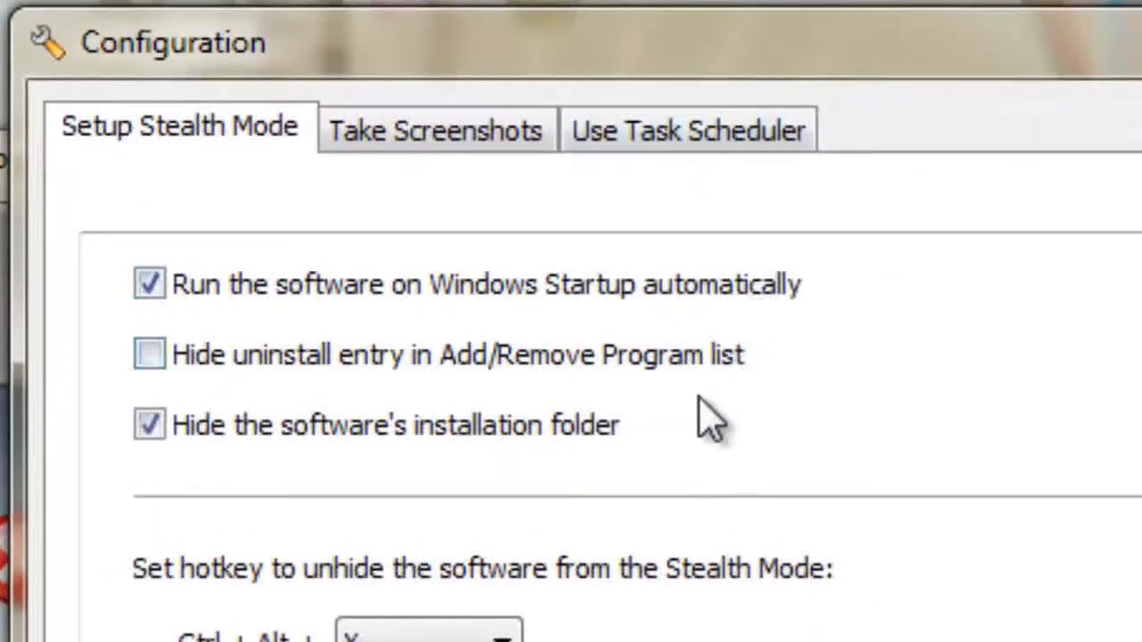
# Step: Enable hiding the uninstall entry and keep X as the Ctrl+Alt unhide hotkey
pyautogui.click(149, 354)
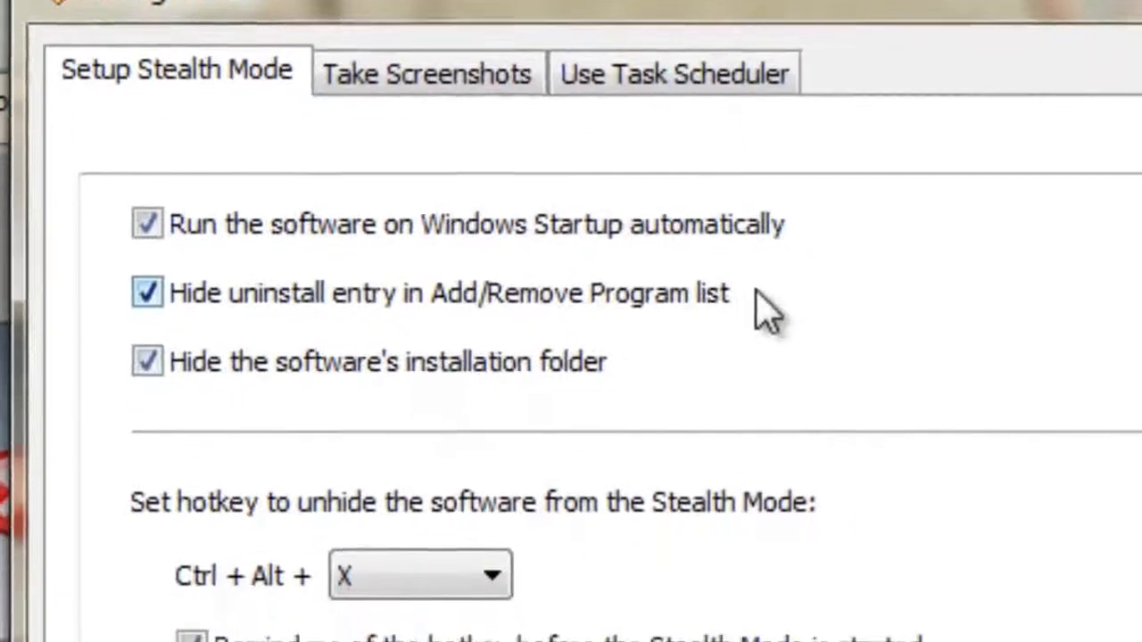
pyautogui.scroll(-3)
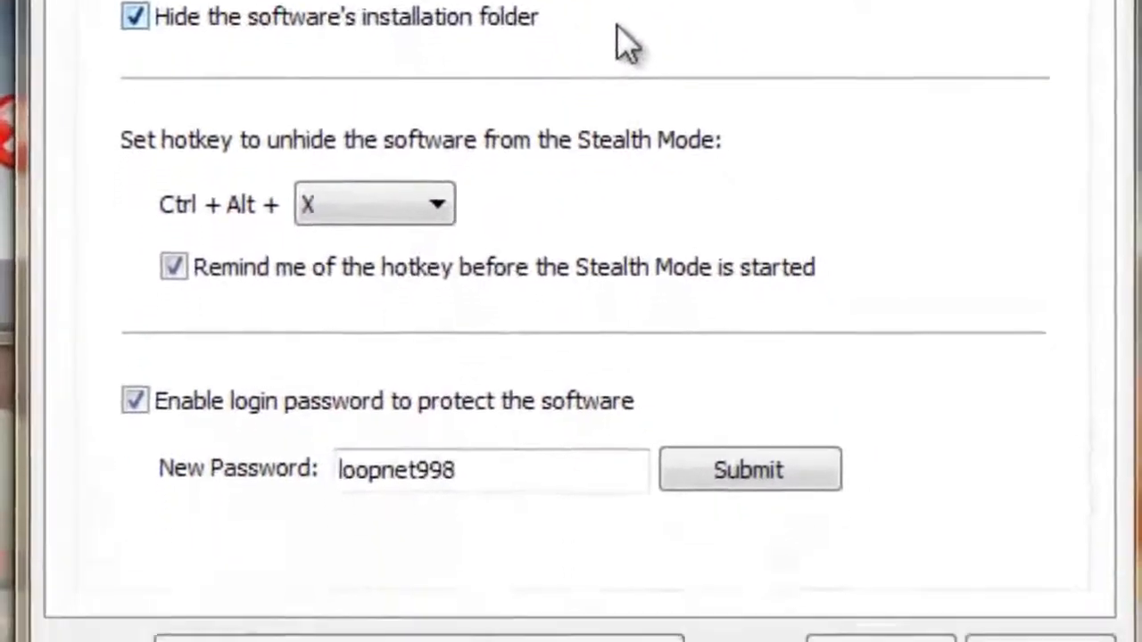
pyautogui.click(435, 203)
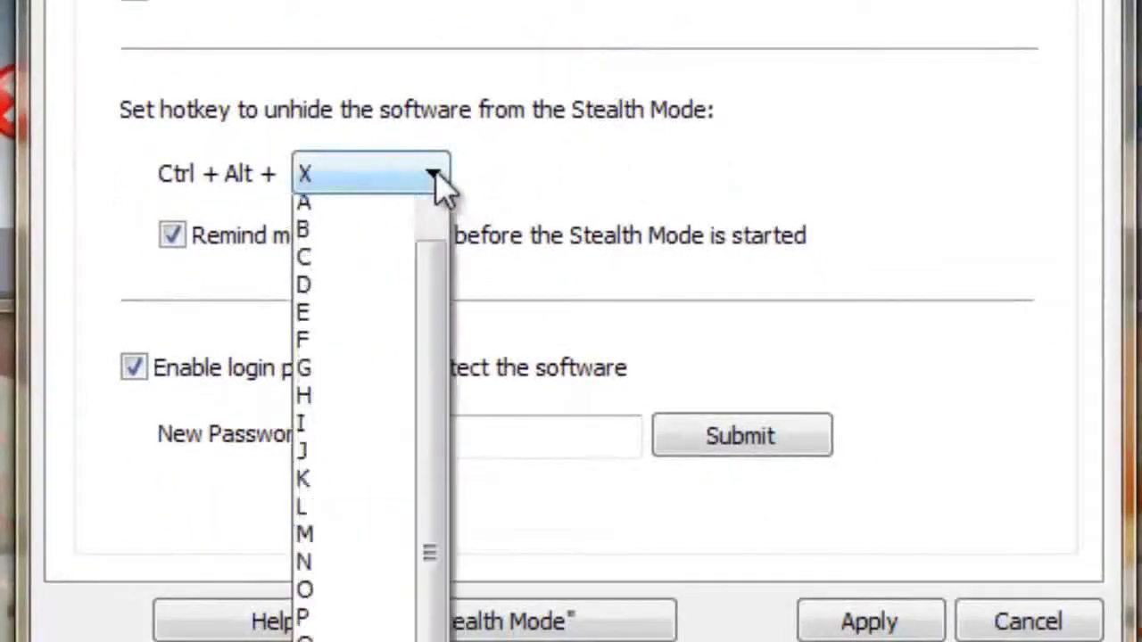
pyautogui.click(303, 175)
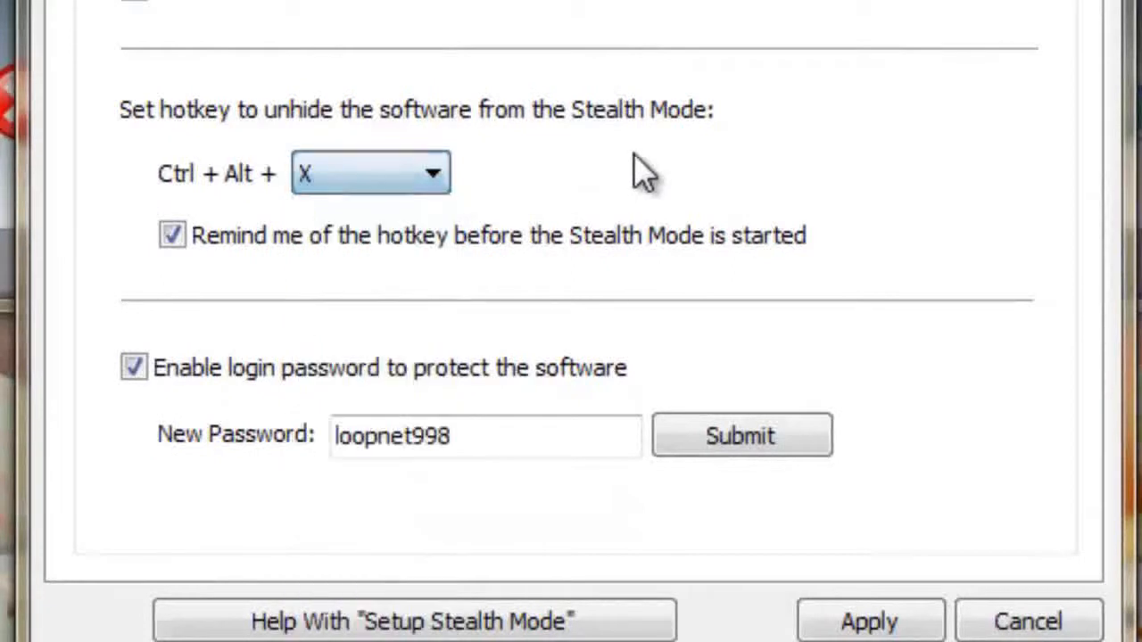